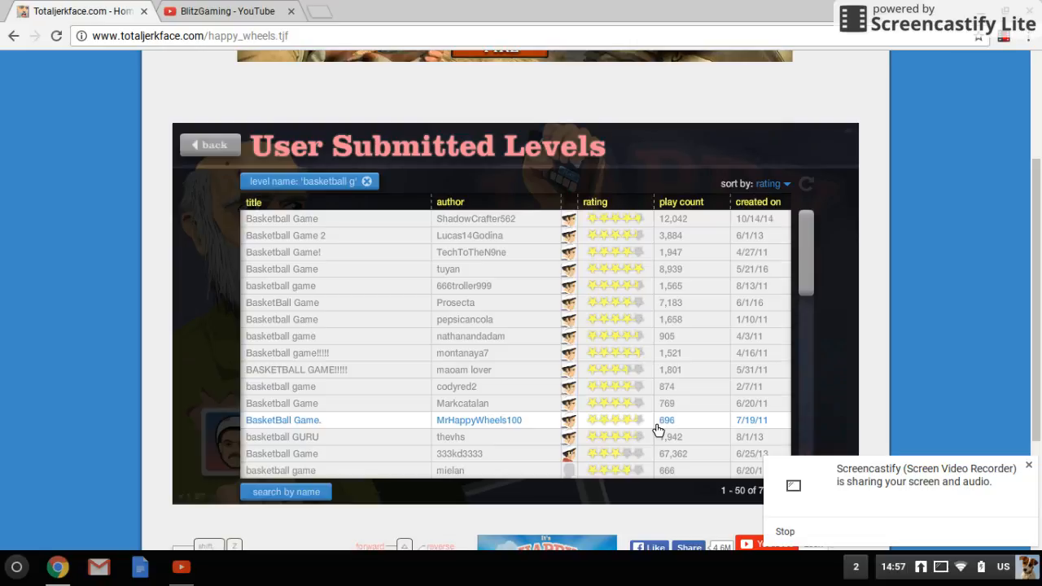
pyautogui.moveTo(626, 524)
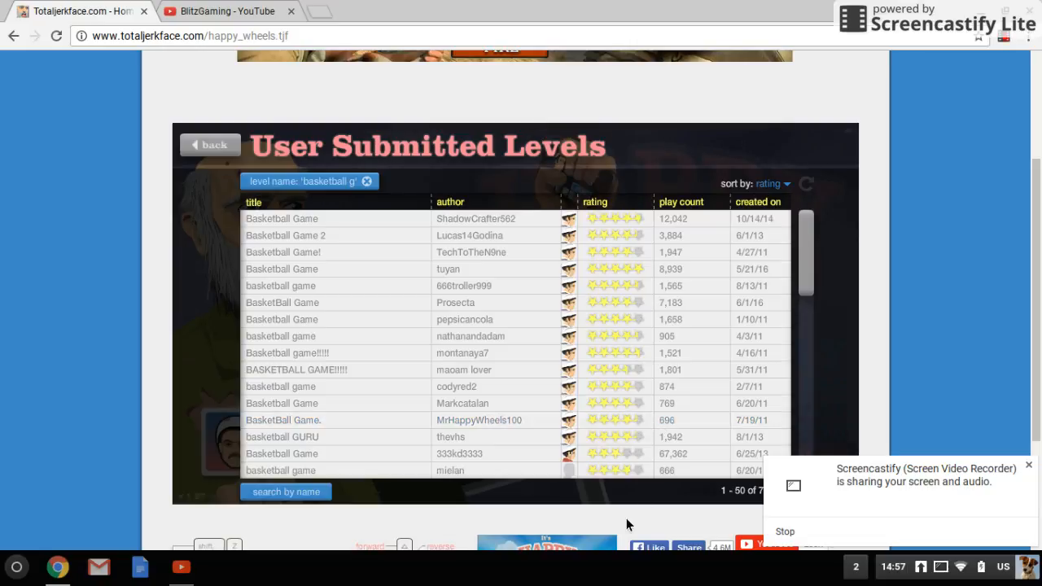
pyautogui.moveTo(1012, 441)
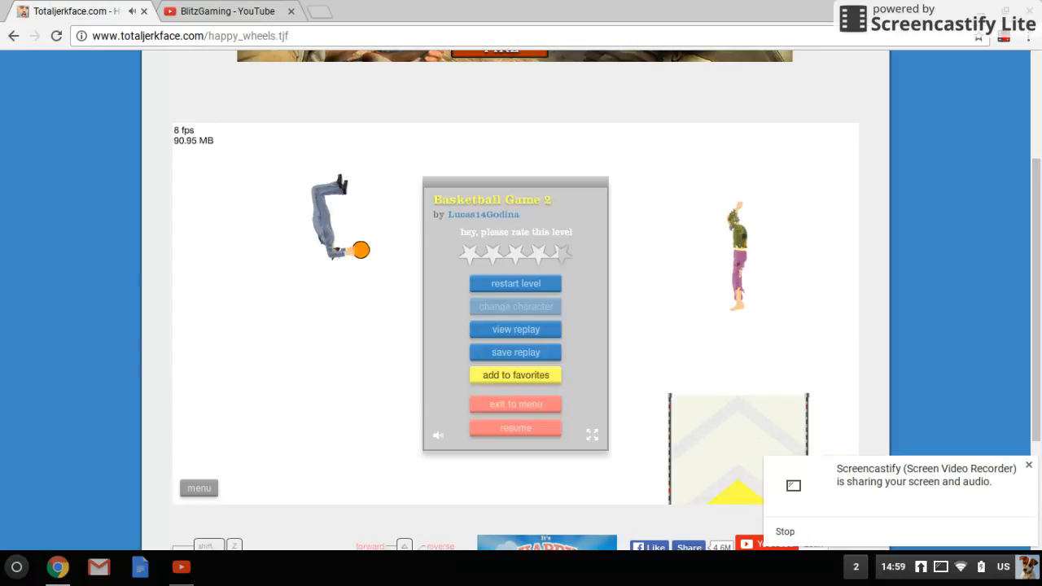
pyautogui.moveTo(558, 428)
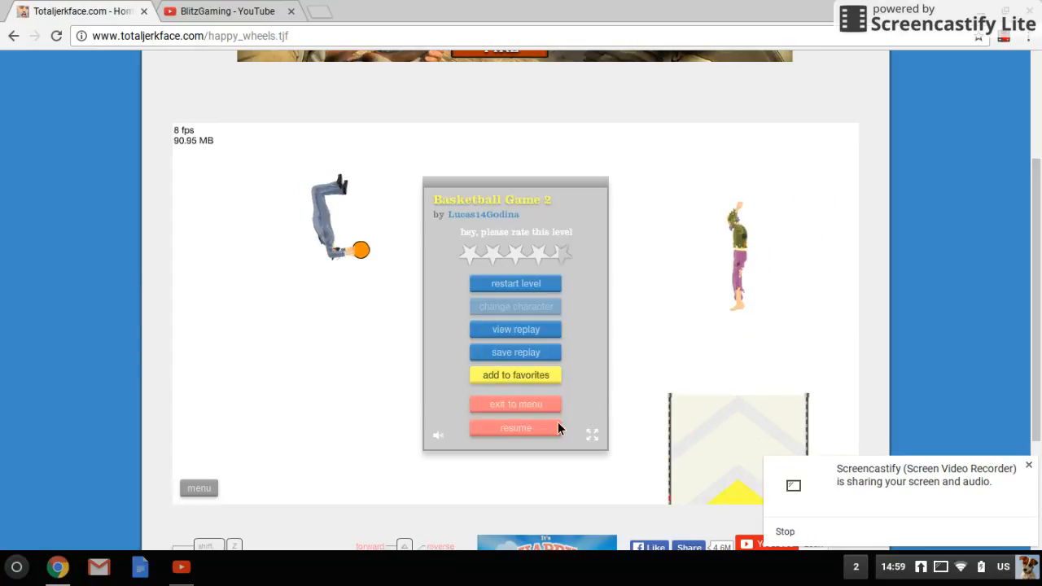
# Resume the paused Basketball Game 2 level and keep riding near the basketball
pyautogui.click(514, 427)
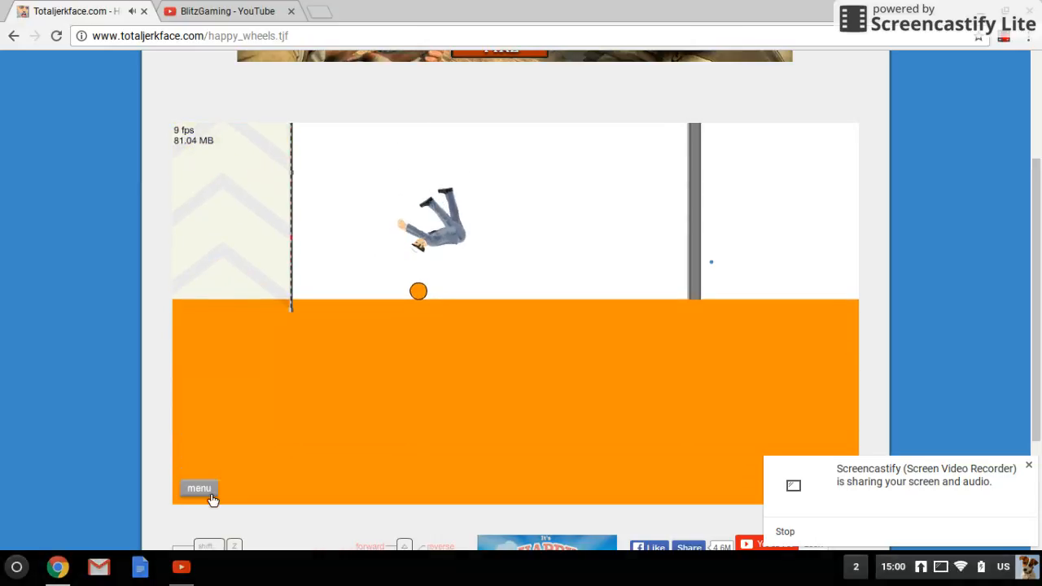
# Quit Basketball Game 2 via the pause menu, returning to the User Submitted Levels list
pyautogui.click(199, 489)
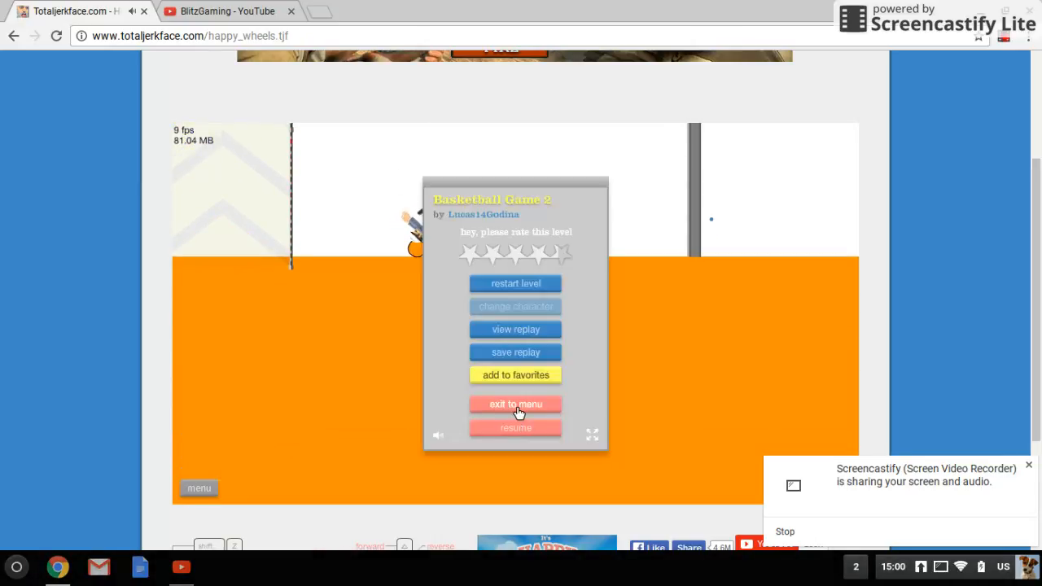
pyautogui.click(515, 404)
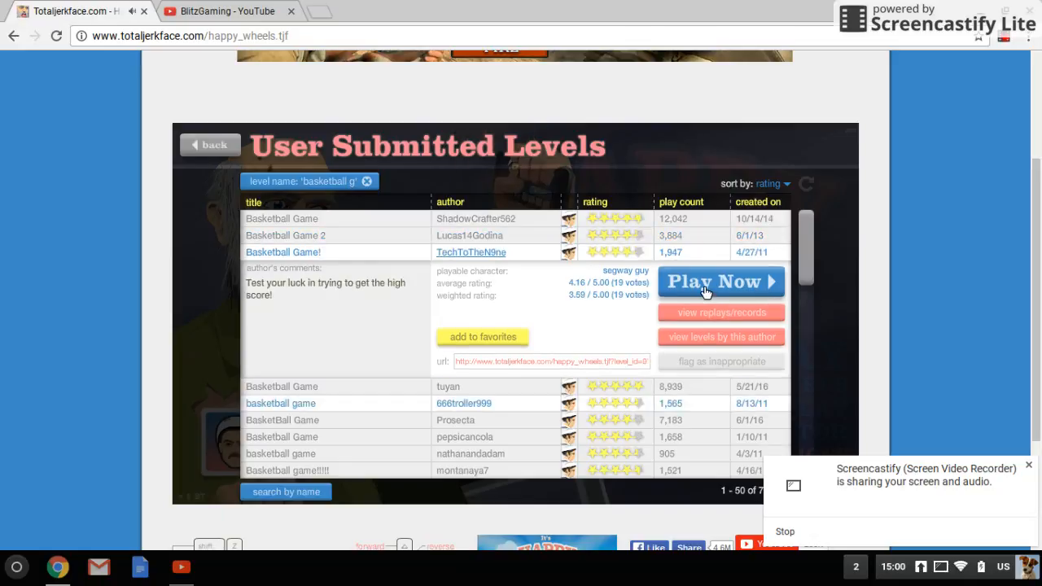
# Start the Basketball Game! level by TechToTheNine with the segway rider
pyautogui.click(720, 280)
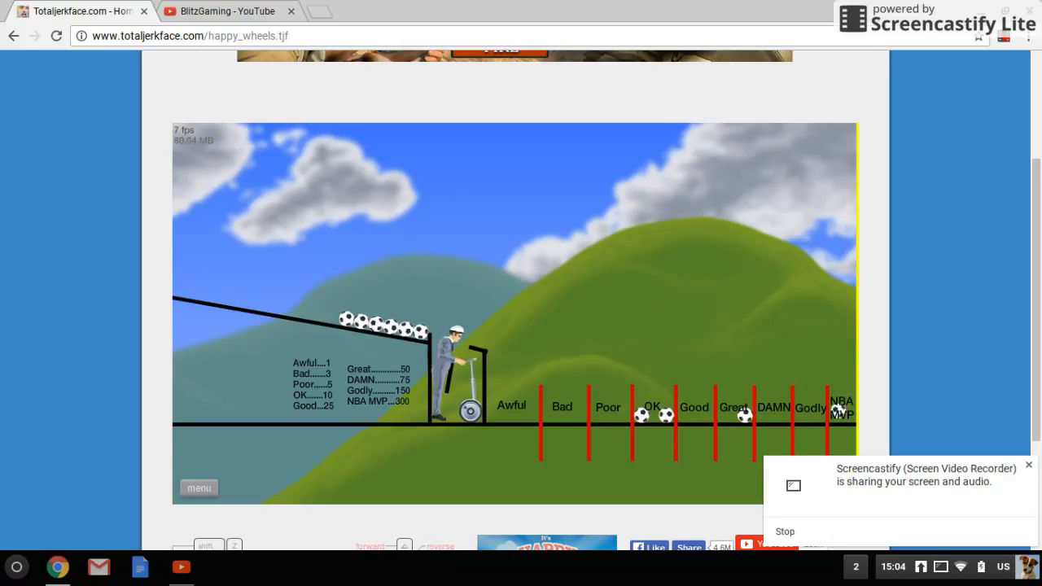
pyautogui.moveTo(386, 474)
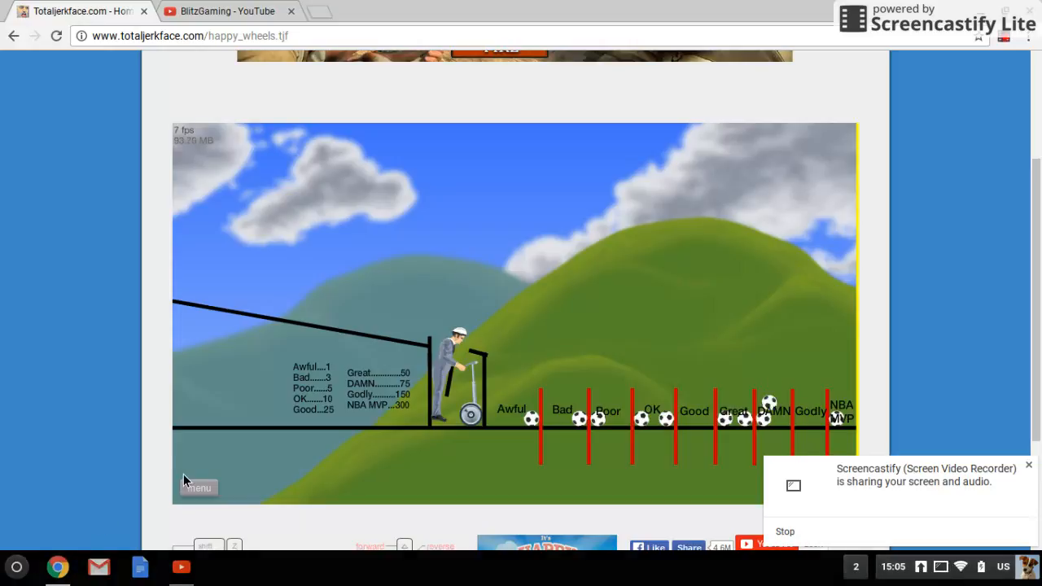
# Exit Basketball Game! via the pause menu, returning to the User Submitted Levels list
pyautogui.click(199, 488)
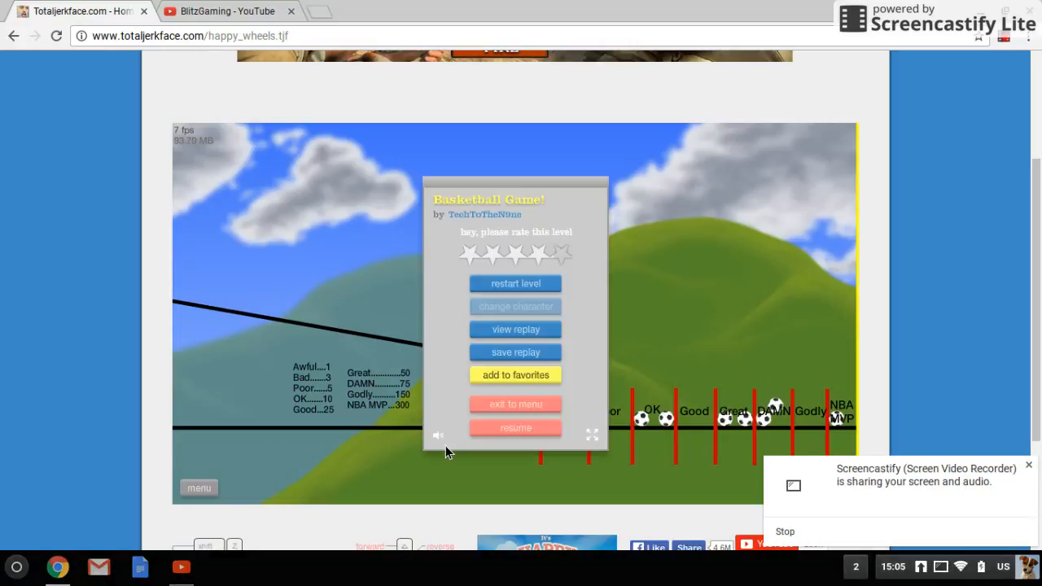
pyautogui.moveTo(469, 404)
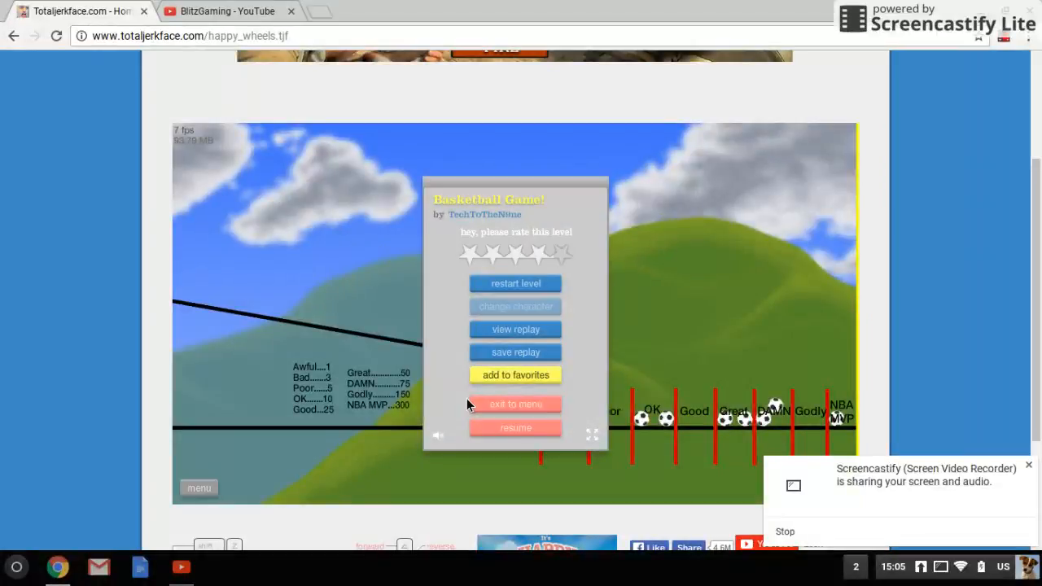
pyautogui.moveTo(866, 508)
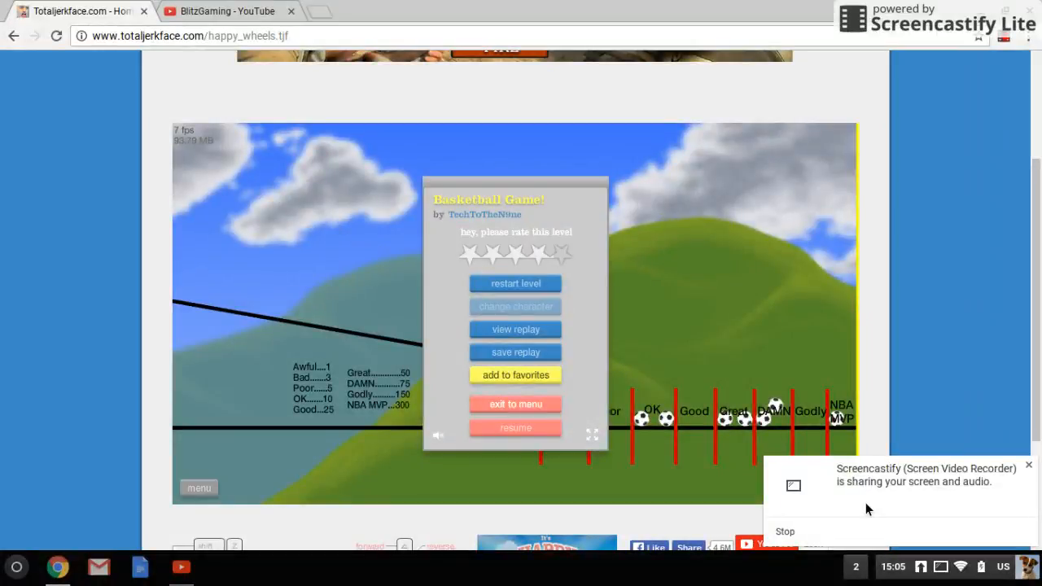
pyautogui.moveTo(871, 529)
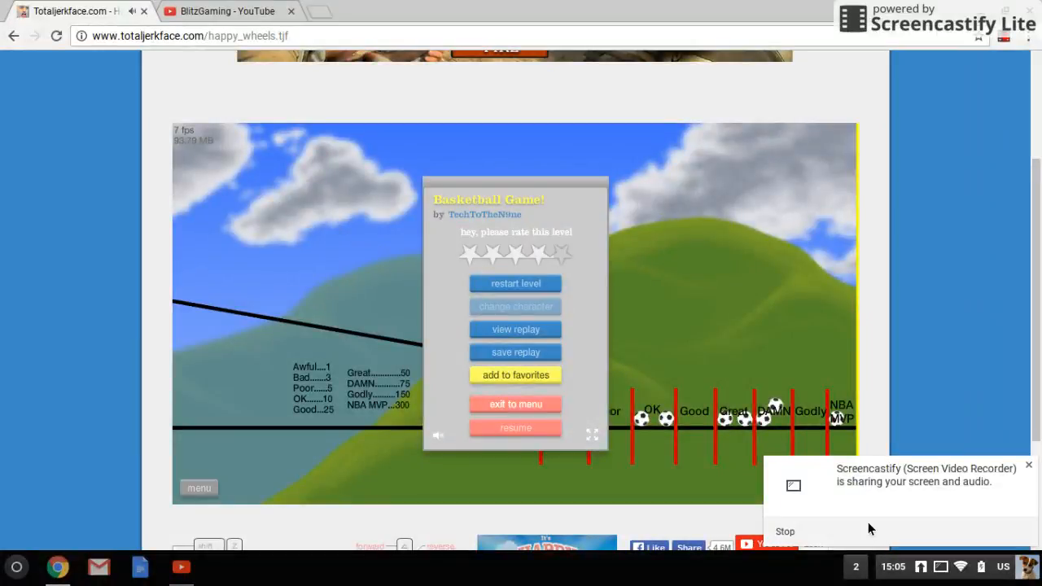
pyautogui.click(514, 404)
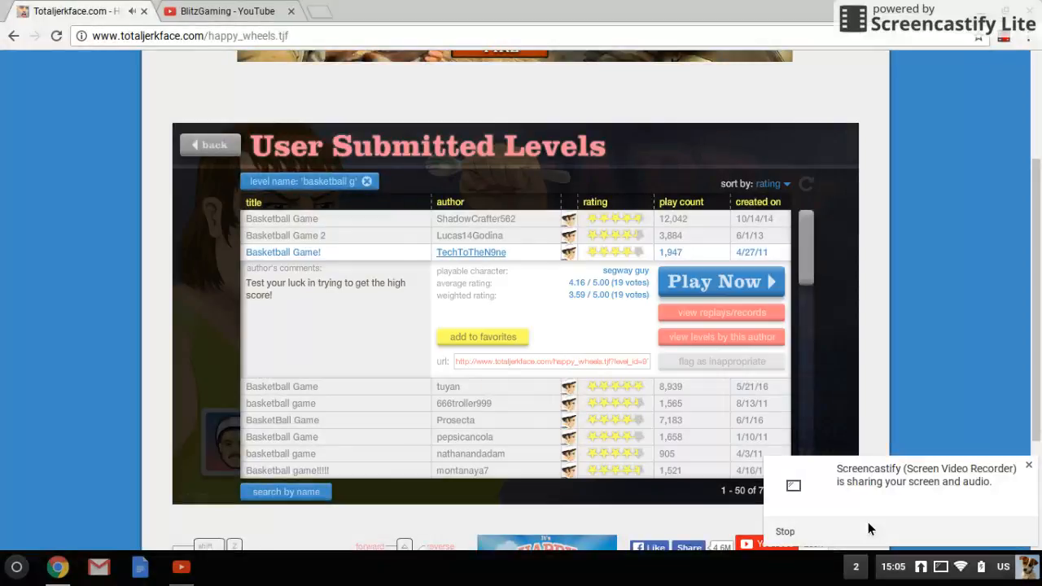